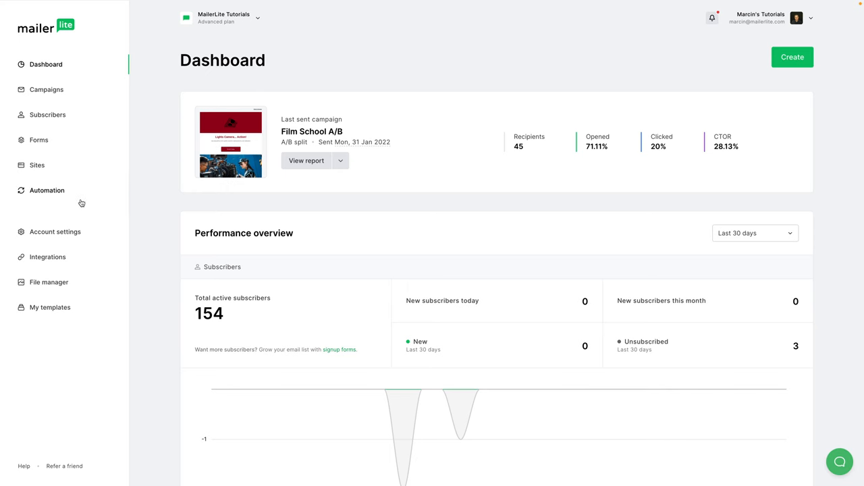
Go to Account settings showing the company profile details.
{"action": "left_click", "coordinate": [54, 233]}
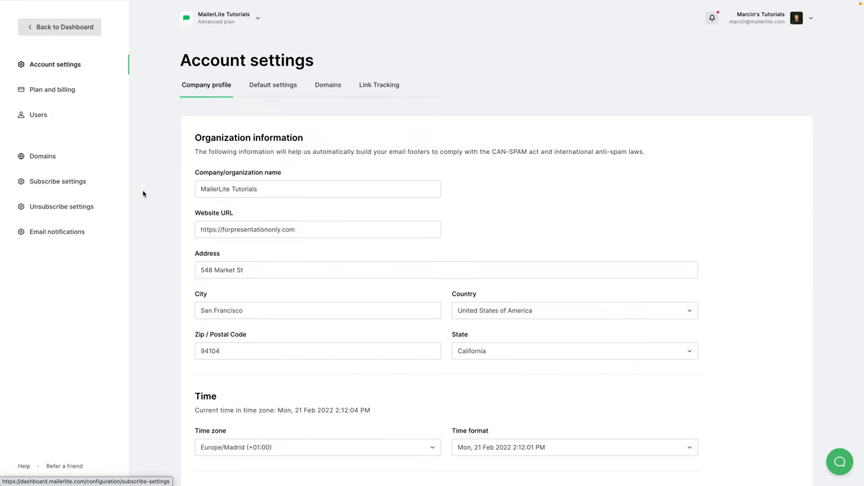
{"action": "mouse_move", "coordinate": [327, 85]}
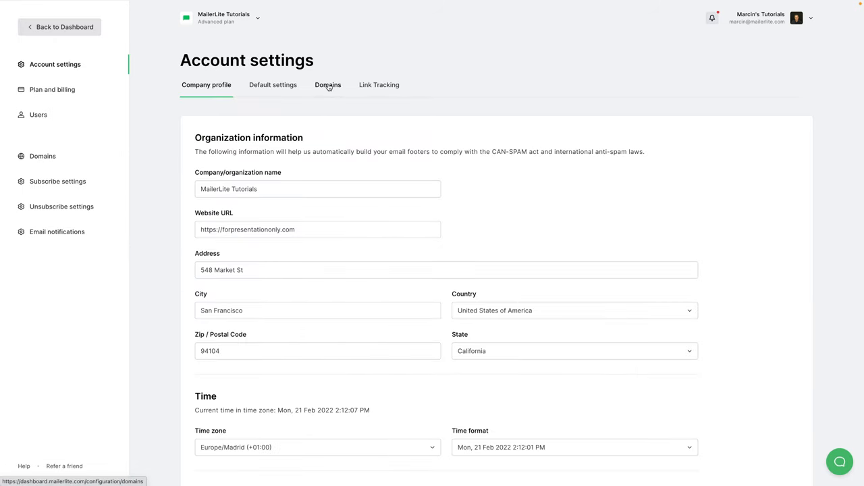
{"action": "left_click", "coordinate": [327, 83]}
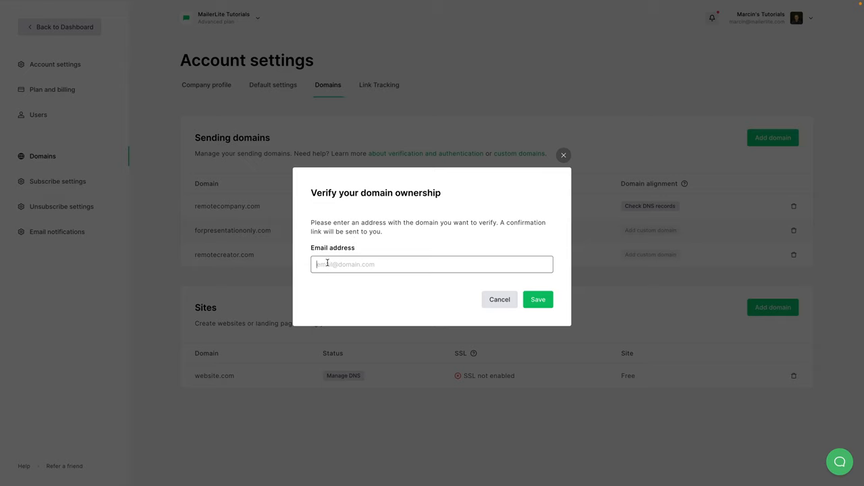
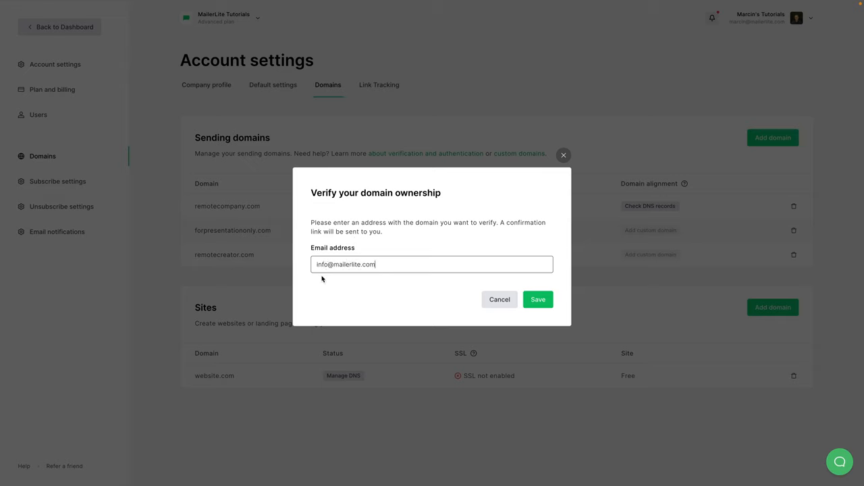
{"action": "mouse_move", "coordinate": [537, 300]}
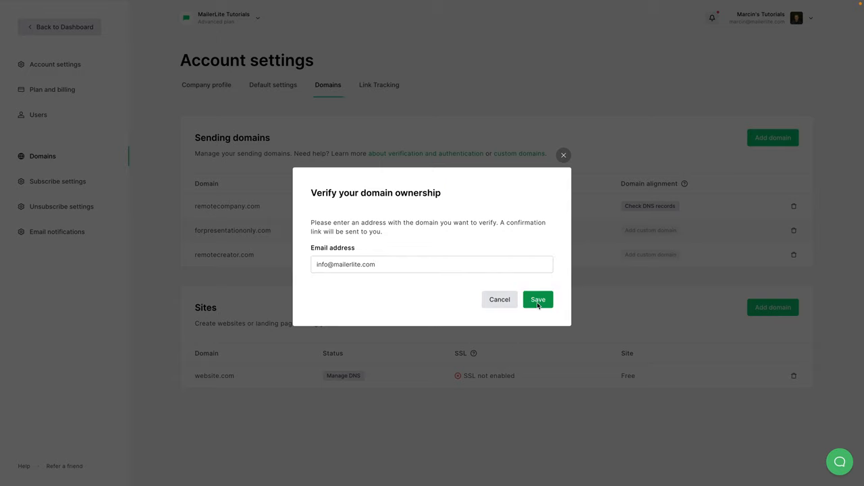
{"action": "left_click", "coordinate": [538, 300]}
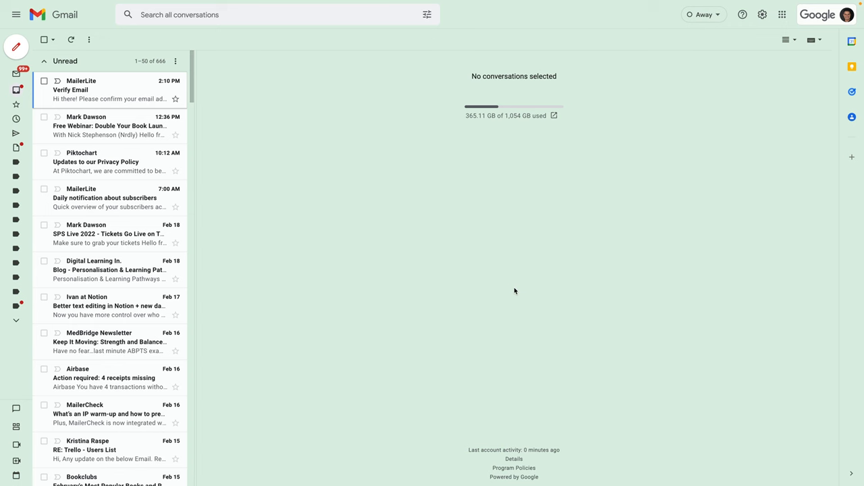
{"action": "mouse_move", "coordinate": [130, 84]}
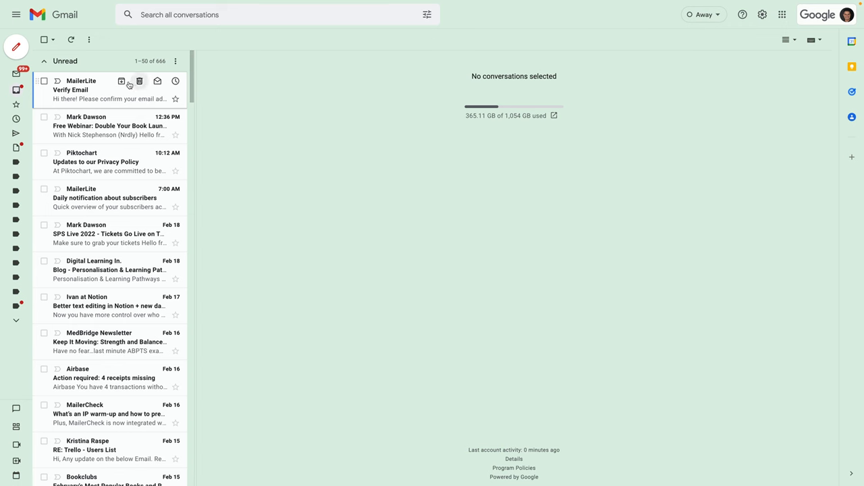
In Gmail, view the MailerLite 'Verify Email' message.
{"action": "left_click", "coordinate": [94, 89]}
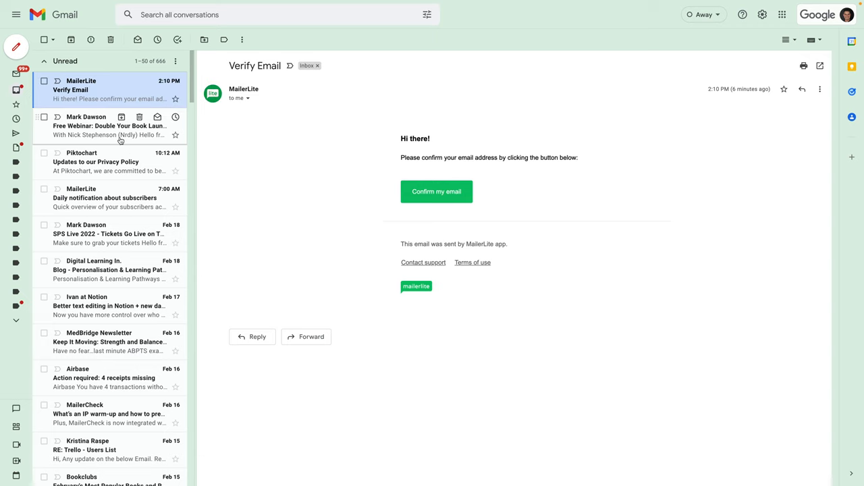
{"action": "mouse_move", "coordinate": [436, 192]}
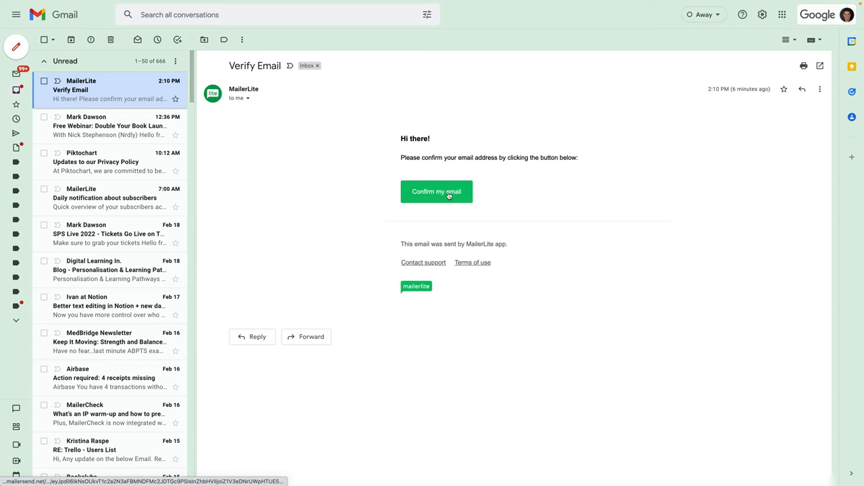
Confirm the email so mailerlite.com shows as a Verified sending domain.
{"action": "left_click", "coordinate": [436, 192]}
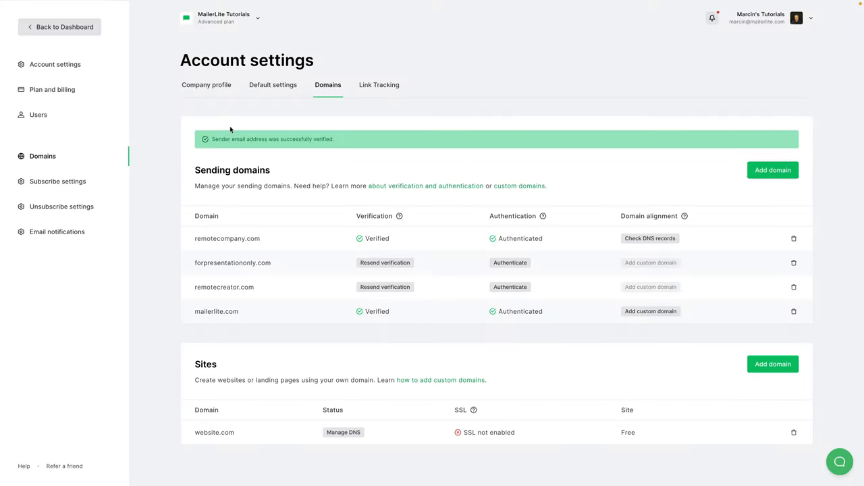
{"action": "mouse_move", "coordinate": [303, 145]}
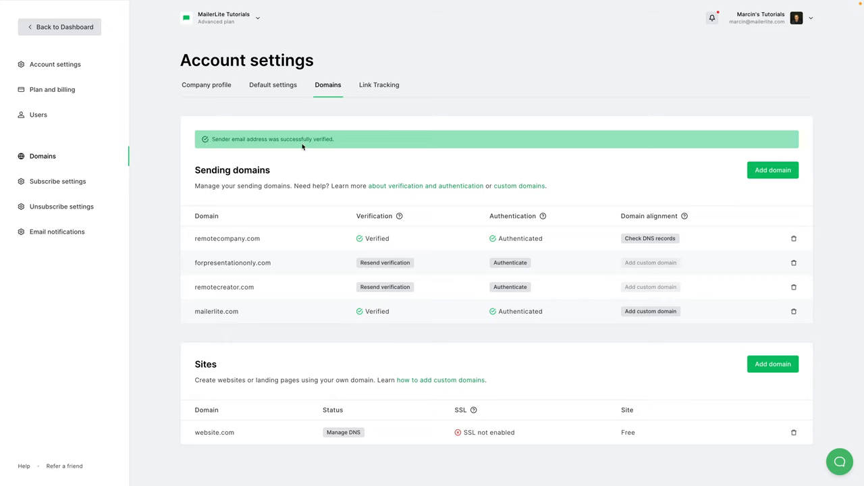
{"action": "mouse_move", "coordinate": [141, 282]}
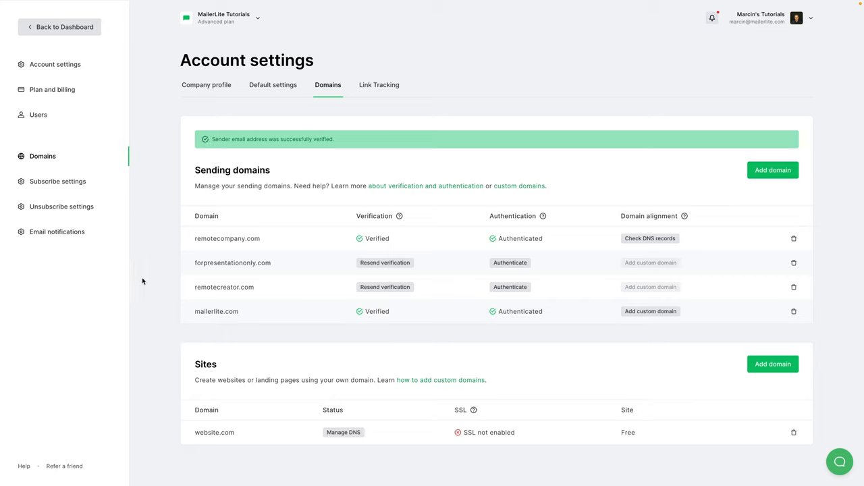
{"action": "mouse_move", "coordinate": [384, 339]}
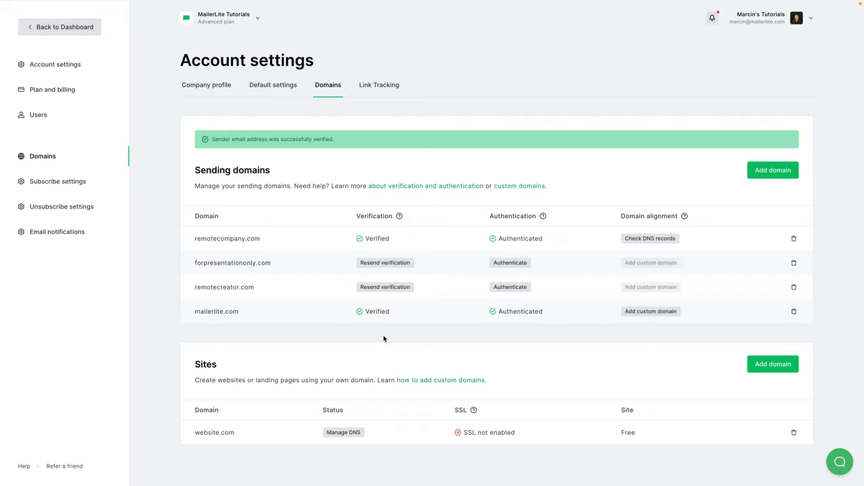